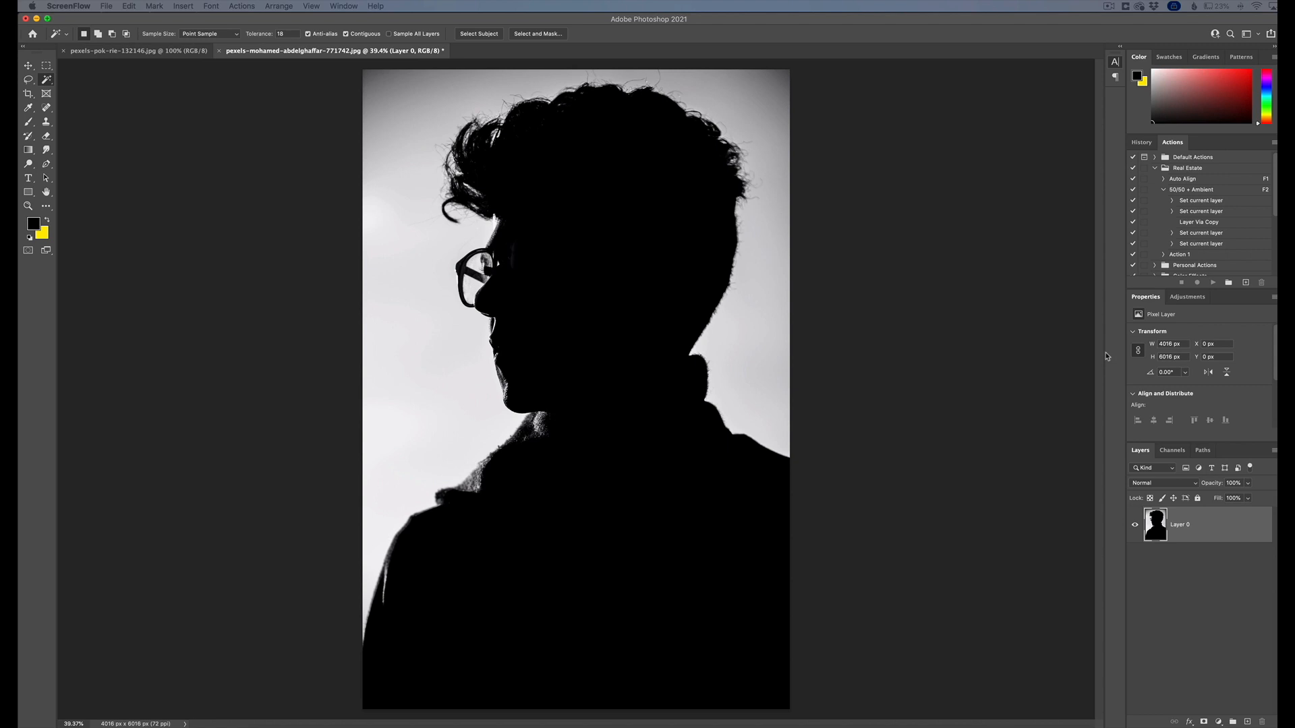
{"action": "mouse_move", "coordinate": [617, 334]}
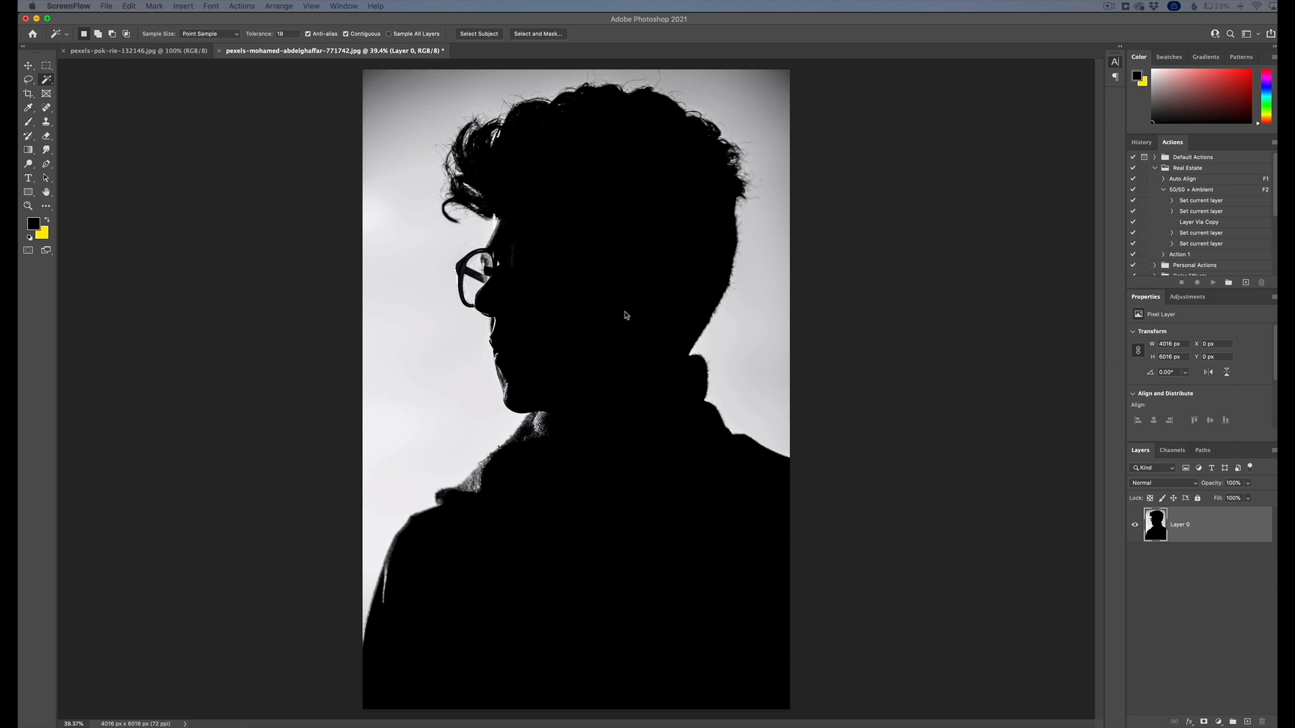
{"action": "mouse_move", "coordinate": [635, 317]}
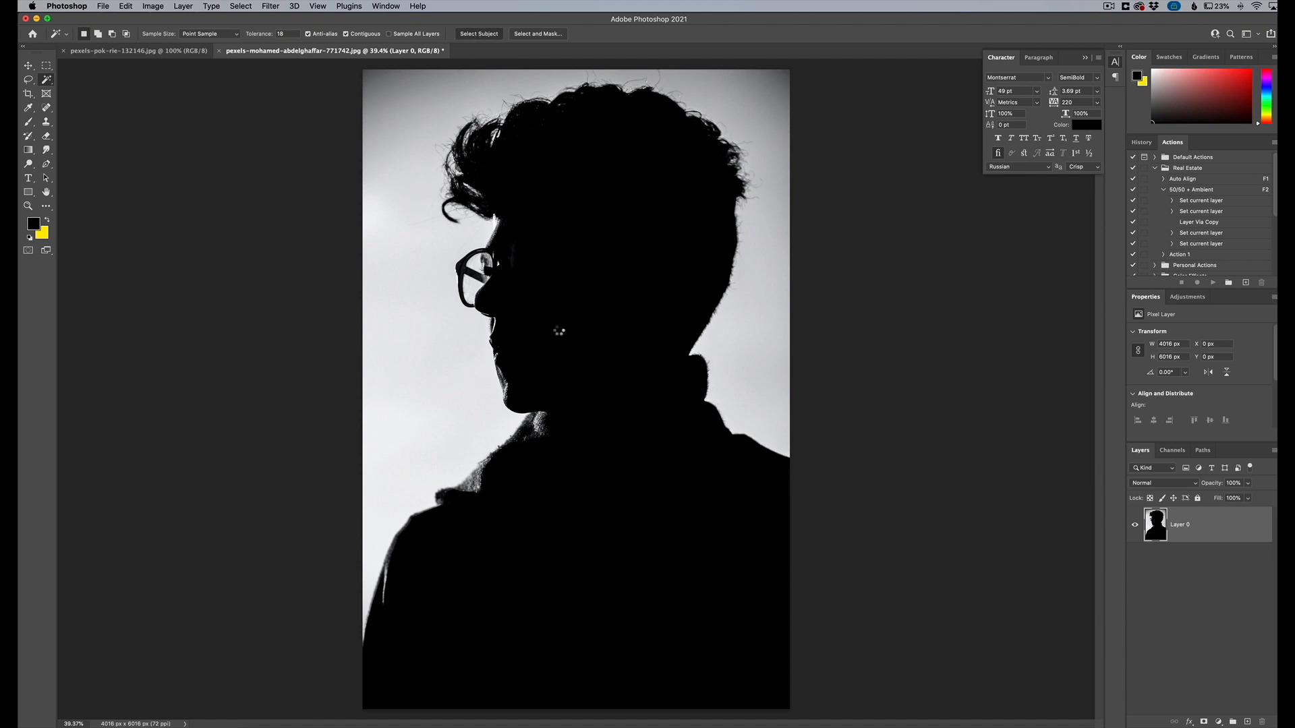
- Select the man's silhouette with Select Subject to isolate it from the bright background
{"action": "left_click", "coordinate": [478, 33]}
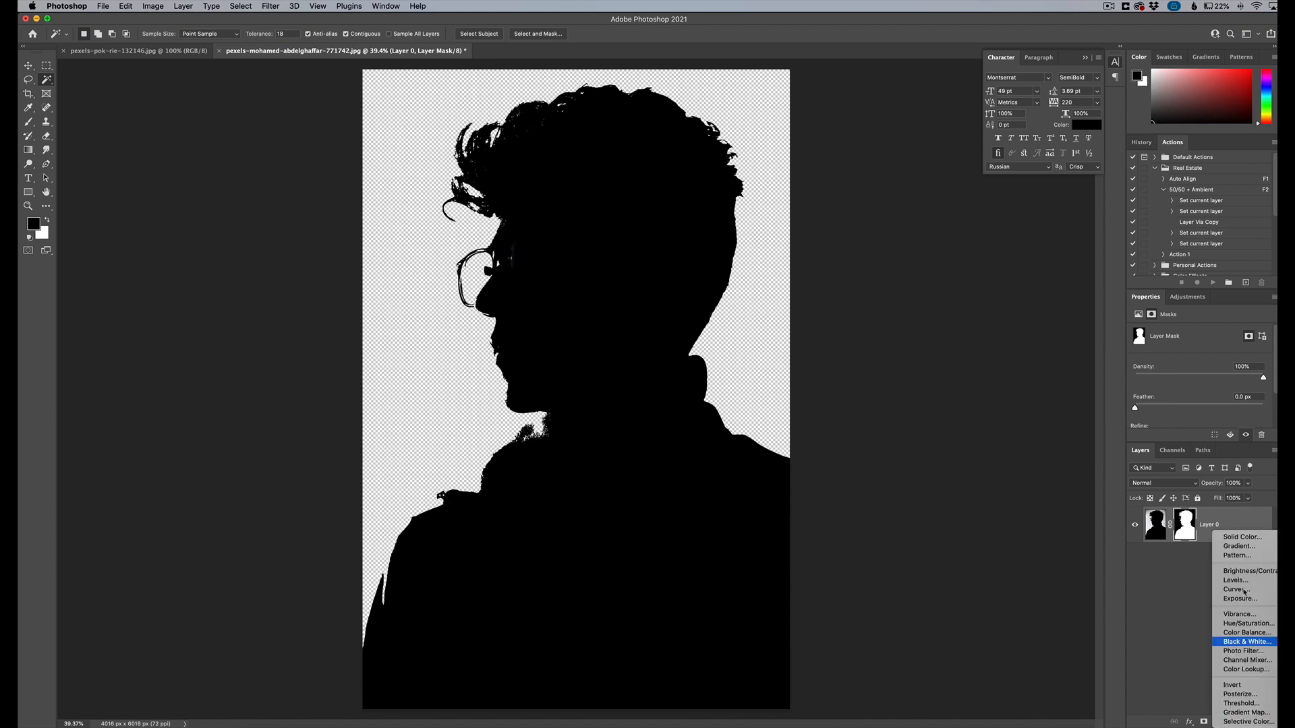
- Add a Solid Color fill layer set to white as the plain background
{"action": "left_click", "coordinate": [1236, 537]}
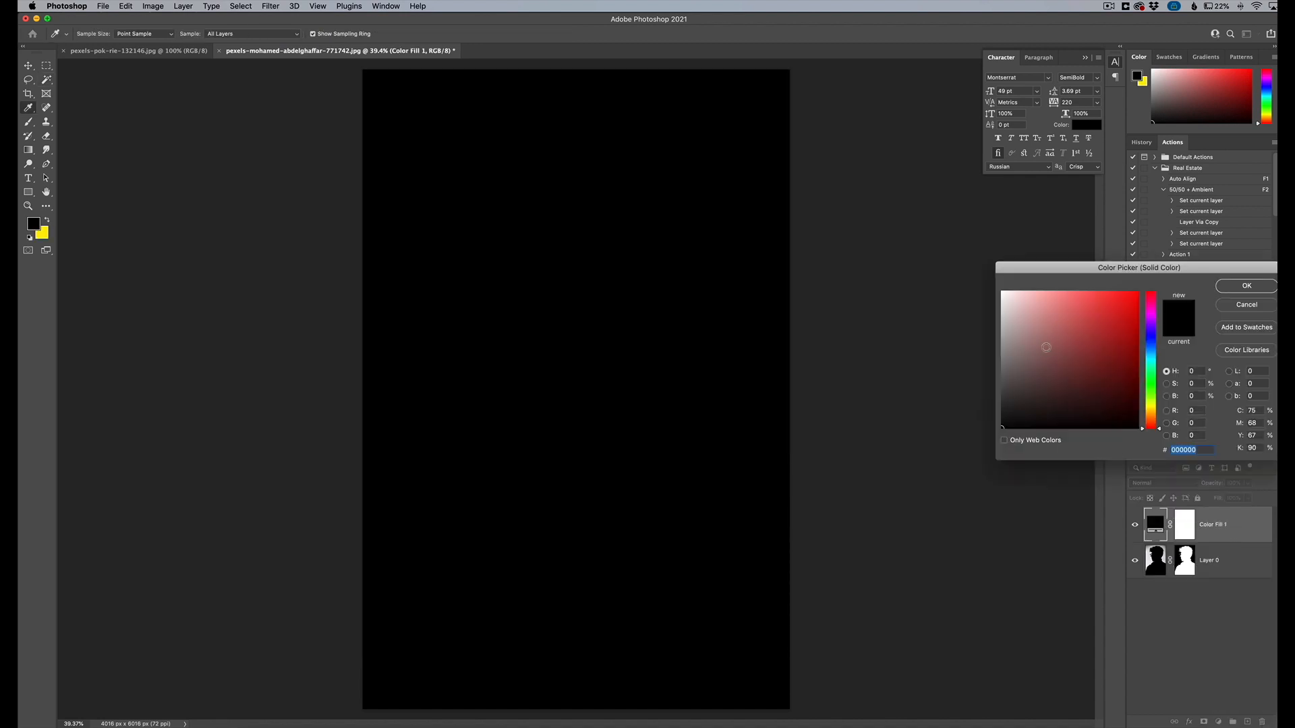
{"action": "left_click", "coordinate": [1246, 285]}
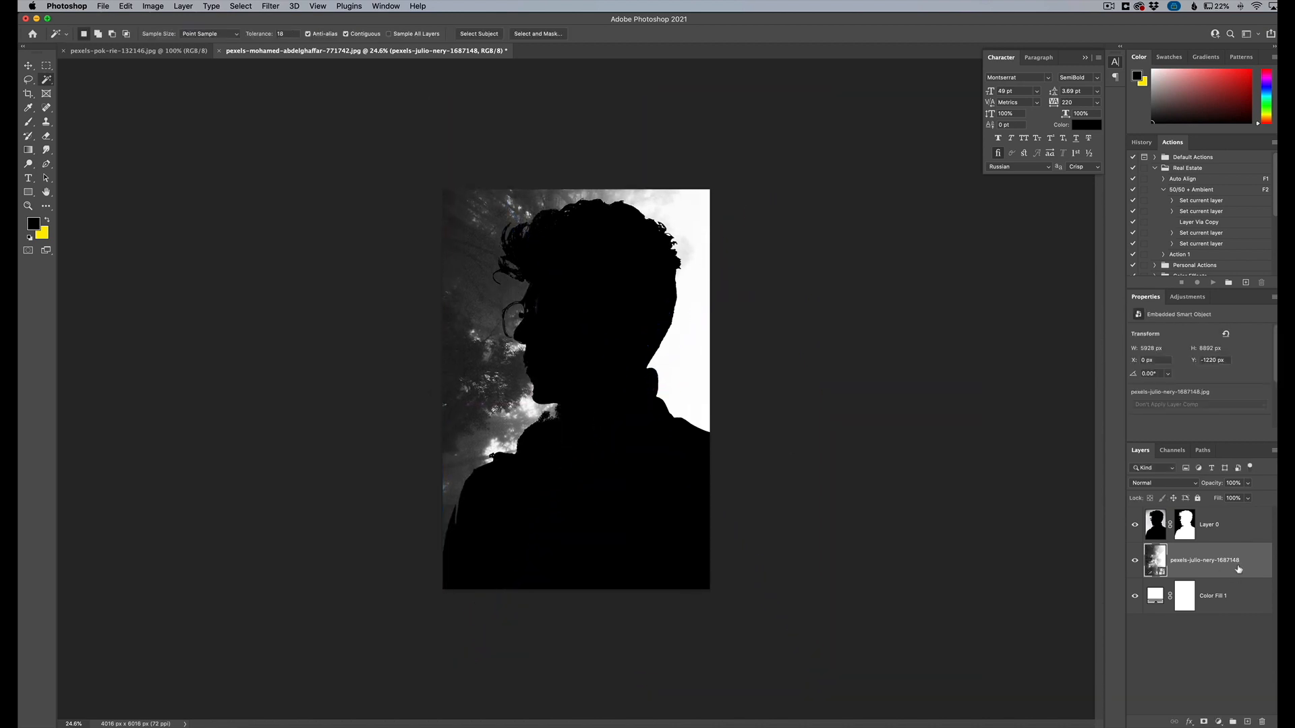
- Move the placed forest photo layer above the silhouette Layer 0
{"action": "left_click_drag", "start_coordinate": [1205, 560], "coordinate": [1206, 524]}
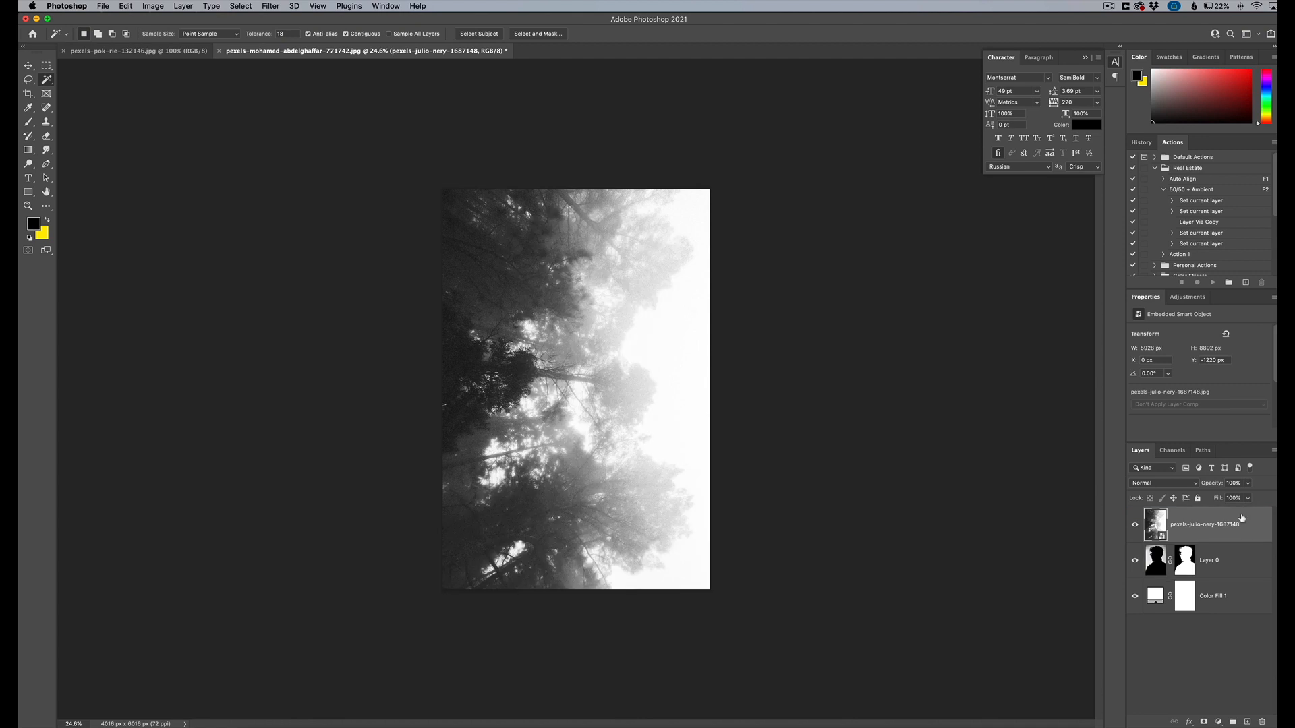
{"action": "mouse_move", "coordinate": [583, 395]}
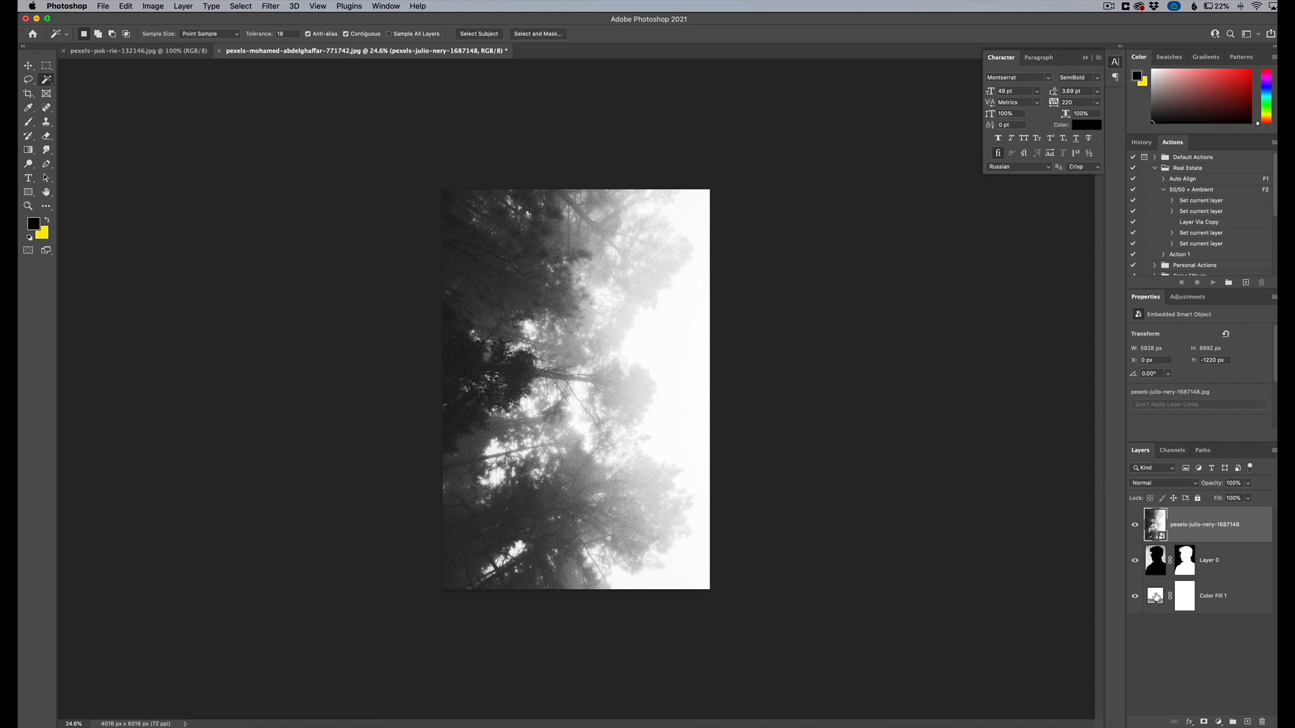
- Change Color Fill 1 to the near-white fefefe sampled from the misty sky
{"action": "double_click", "coordinate": [1154, 596]}
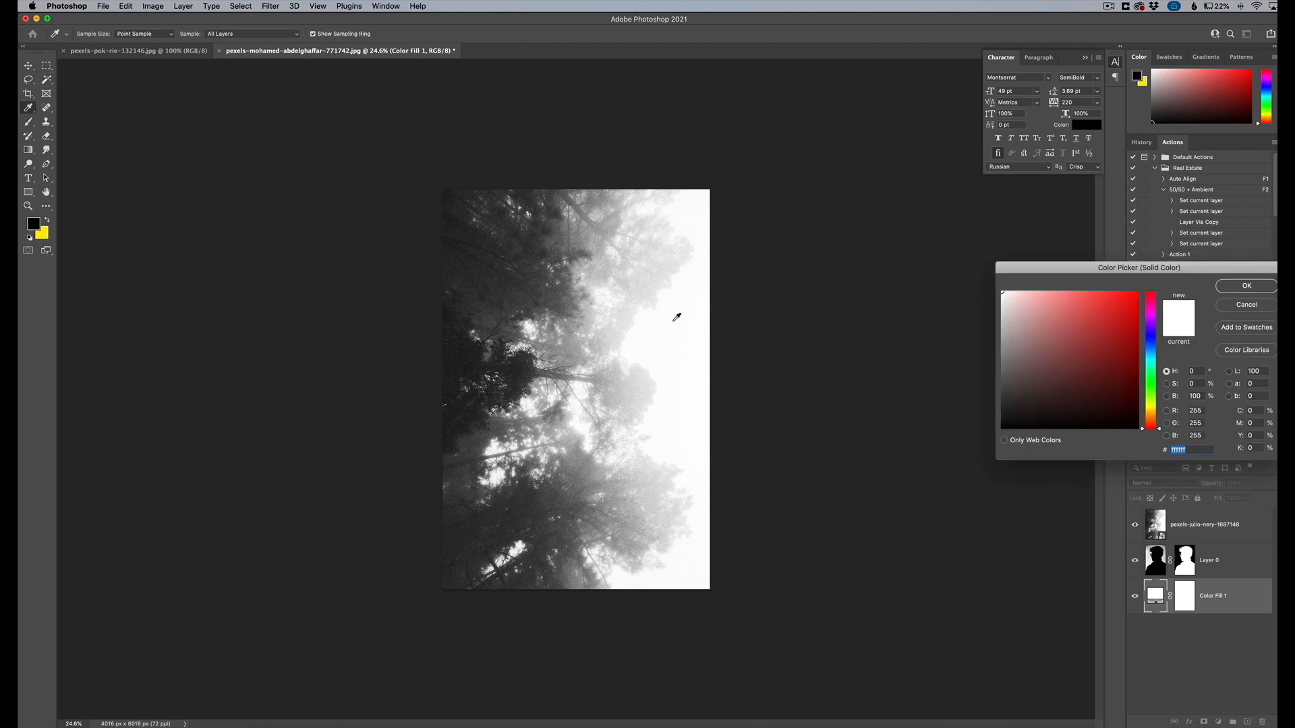
{"action": "mouse_move", "coordinate": [666, 223]}
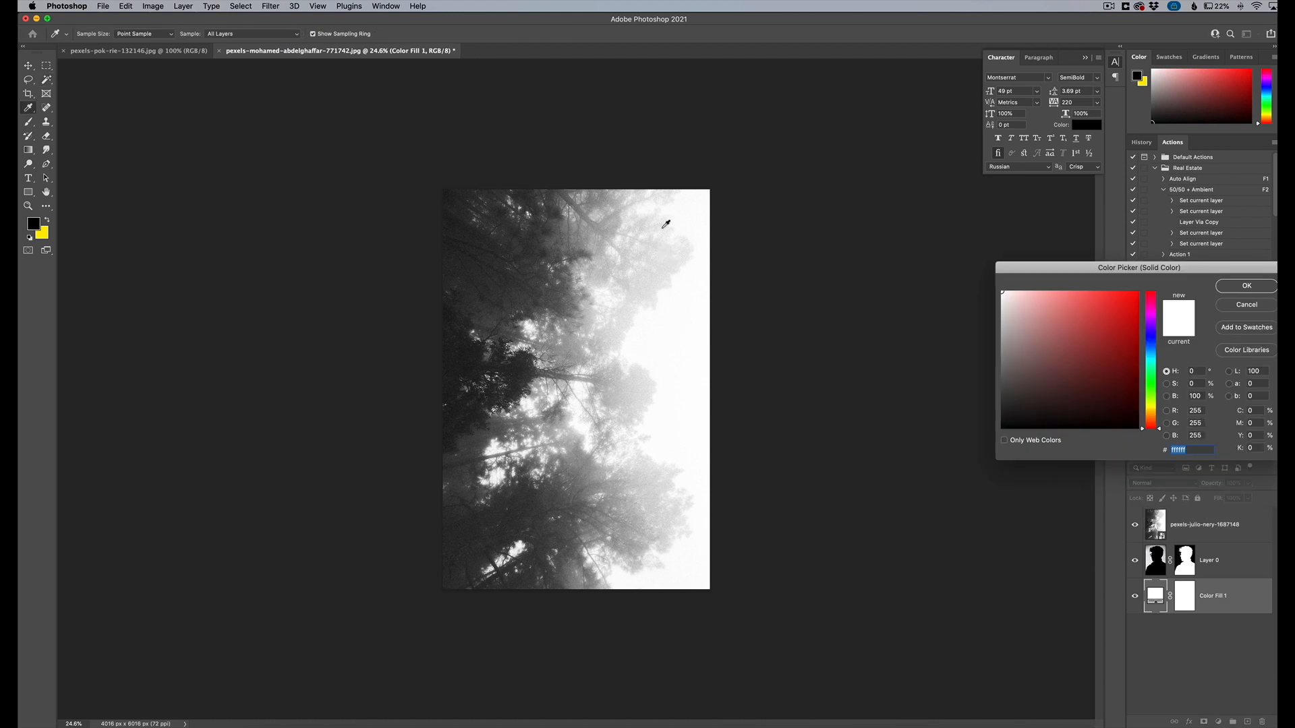
{"action": "mouse_move", "coordinate": [644, 393]}
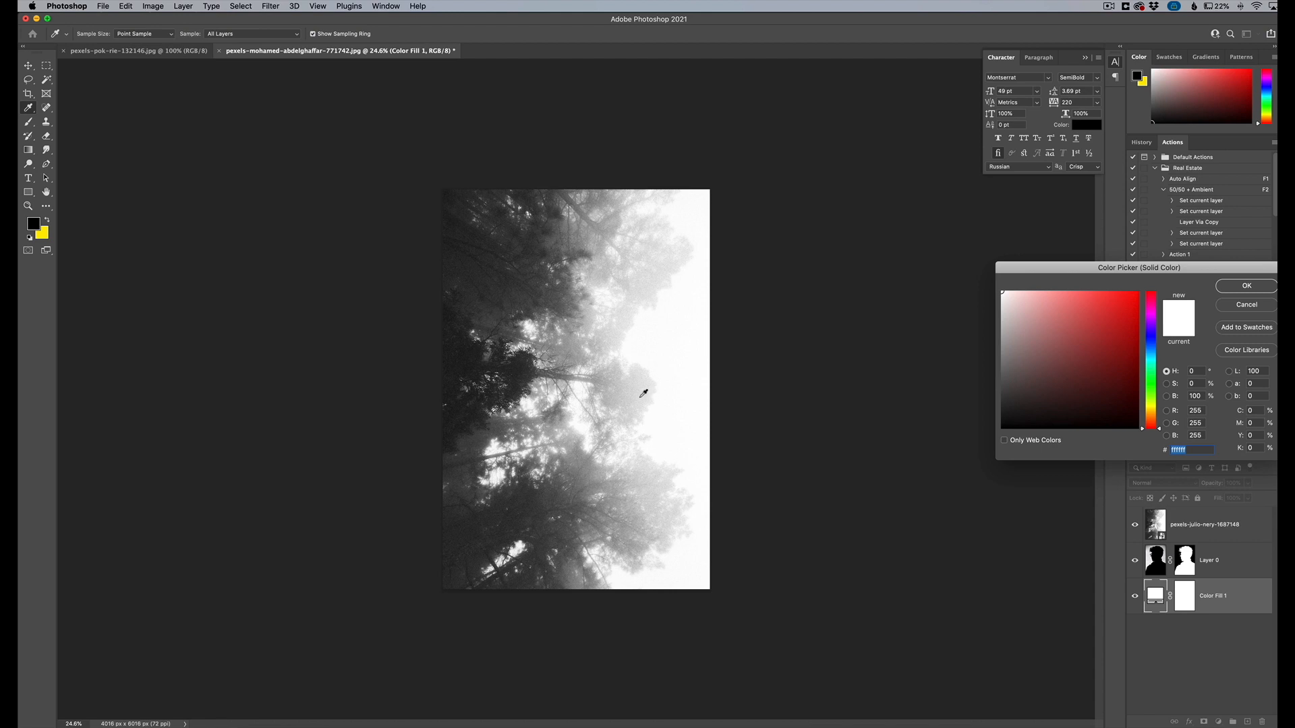
{"action": "mouse_move", "coordinate": [693, 326]}
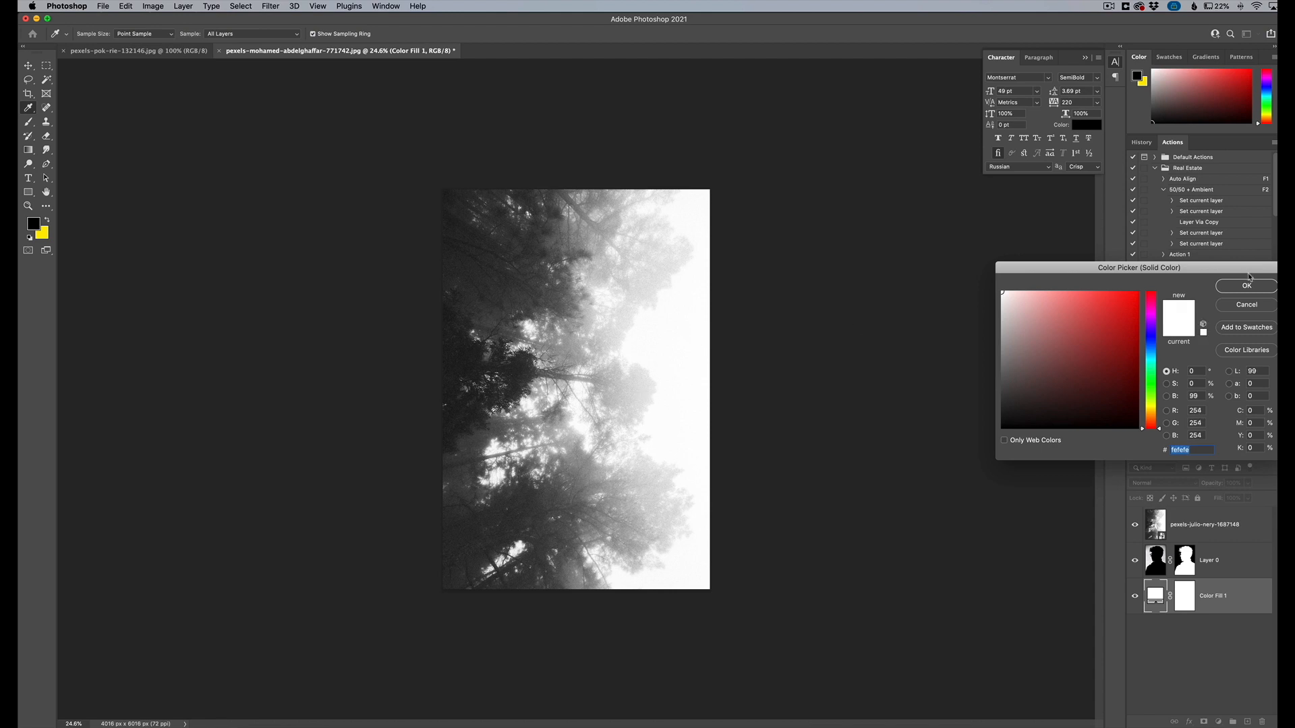
{"action": "left_click", "coordinate": [1247, 286]}
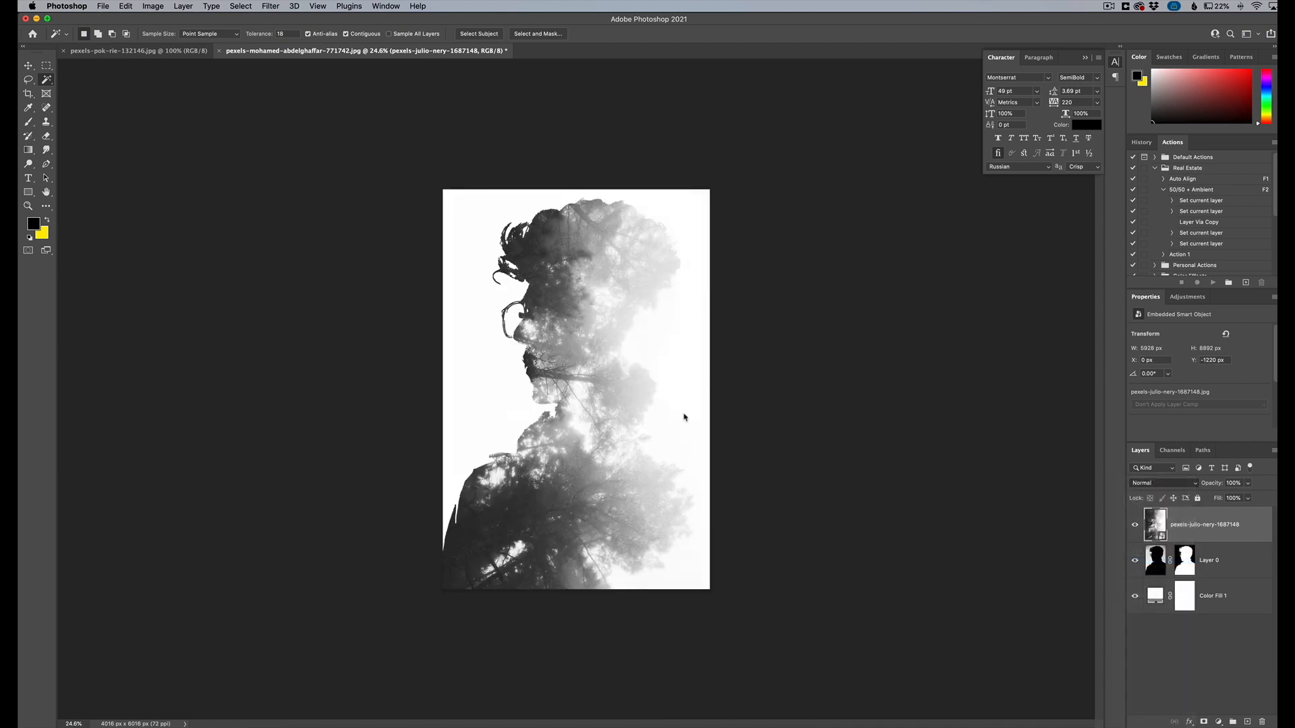
- Set the forest layer's blend mode to Screen
{"action": "left_click", "coordinate": [1162, 483]}
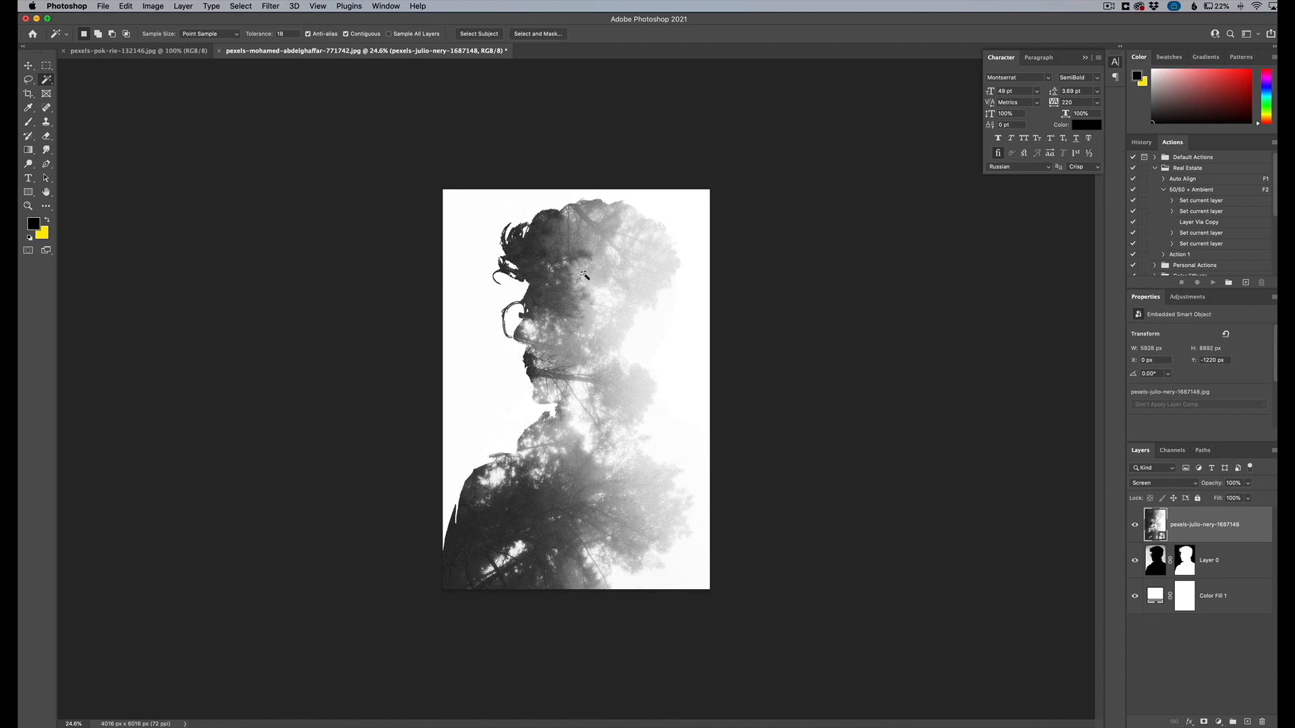
{"action": "mouse_move", "coordinate": [1189, 563]}
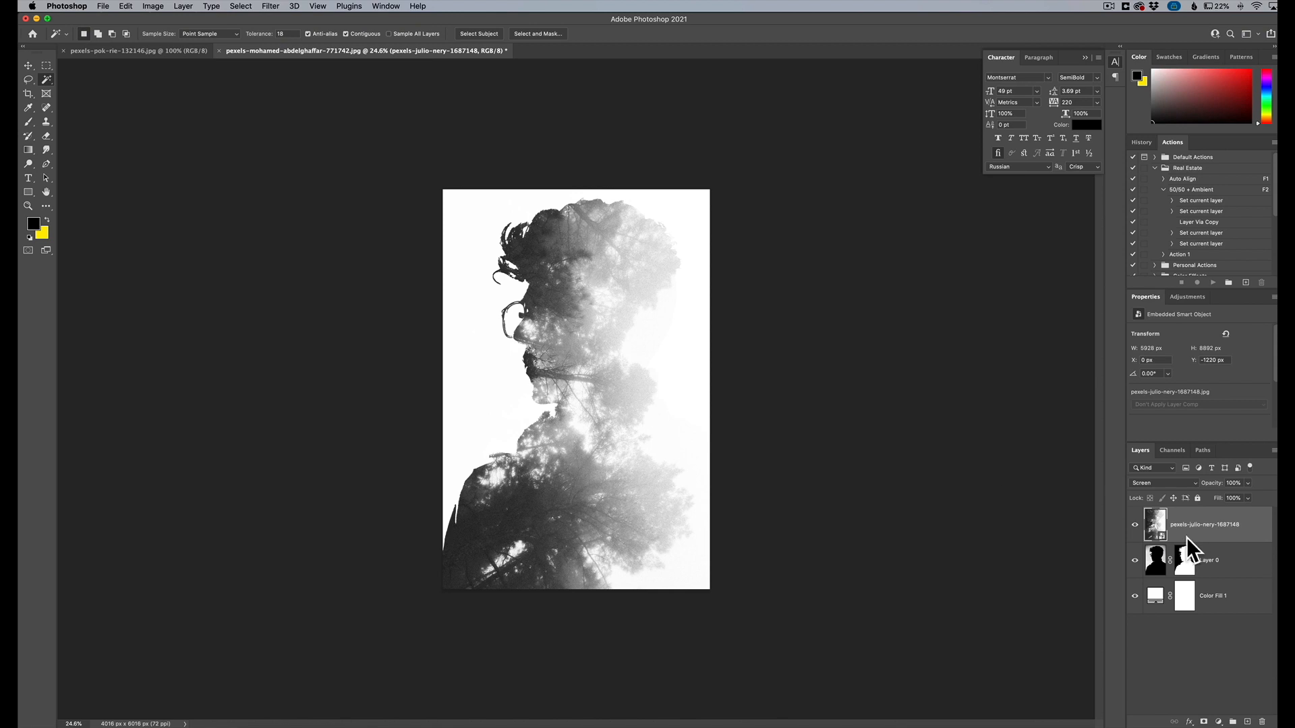
{"action": "mouse_move", "coordinate": [1207, 543]}
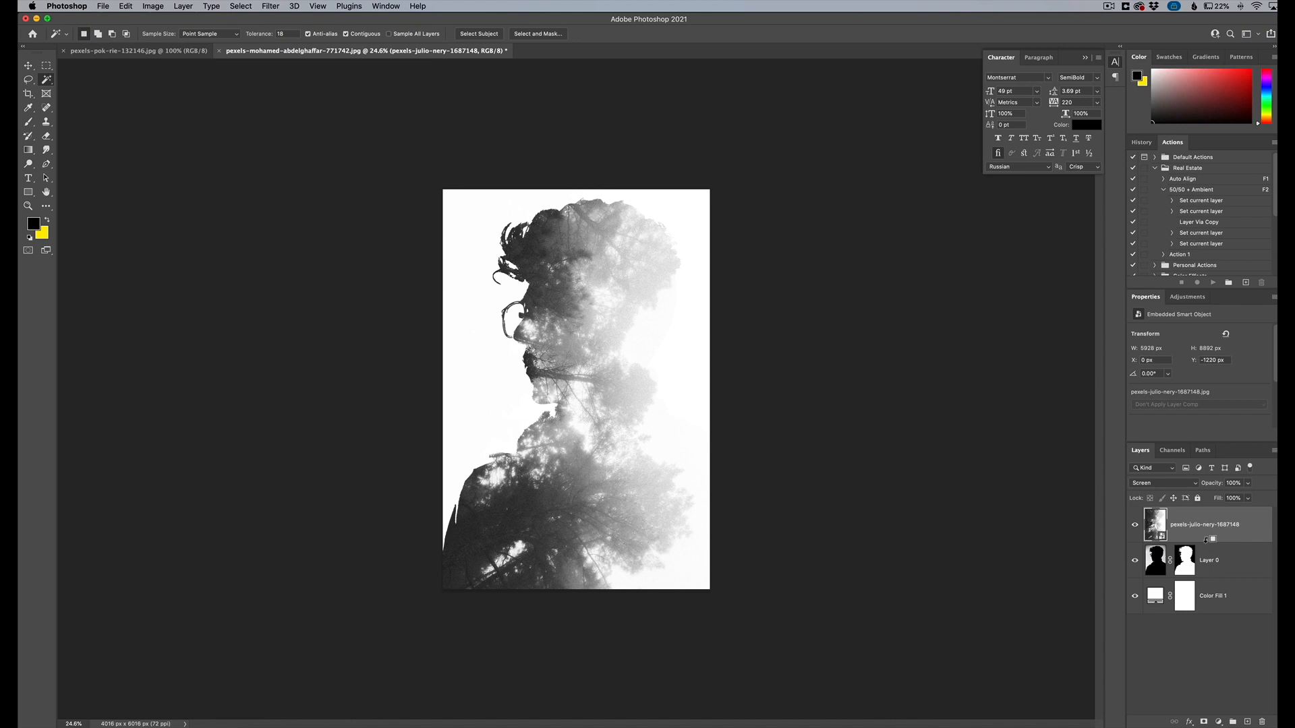
{"action": "mouse_move", "coordinate": [486, 308]}
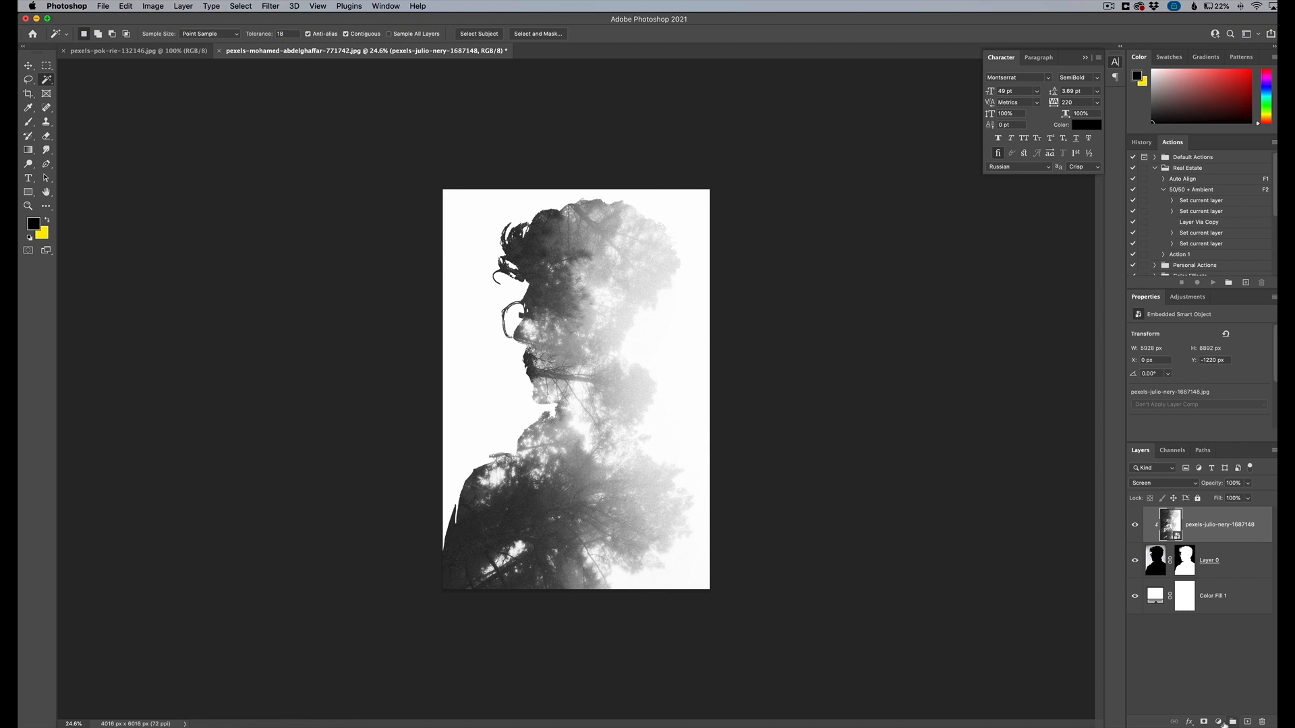
- Add a Curves adjustment layer at the top of the stack
{"action": "left_click", "coordinate": [1217, 721]}
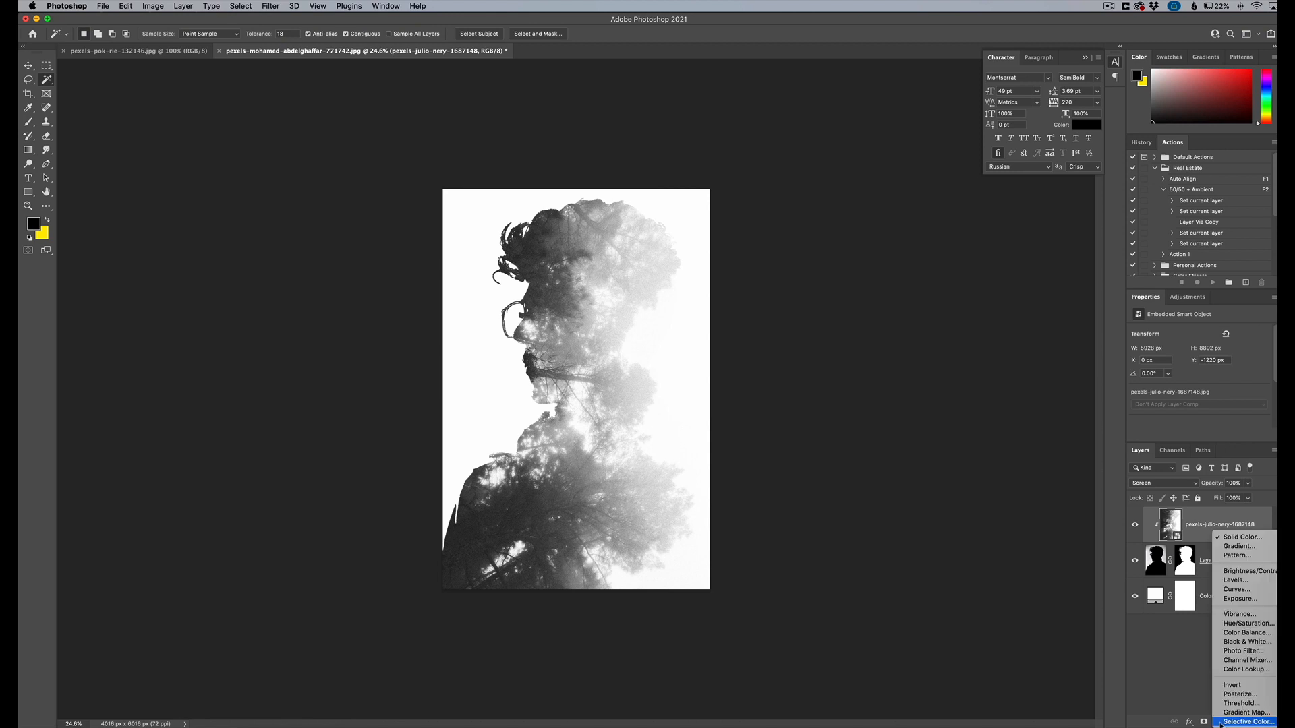
{"action": "left_click", "coordinate": [1242, 588]}
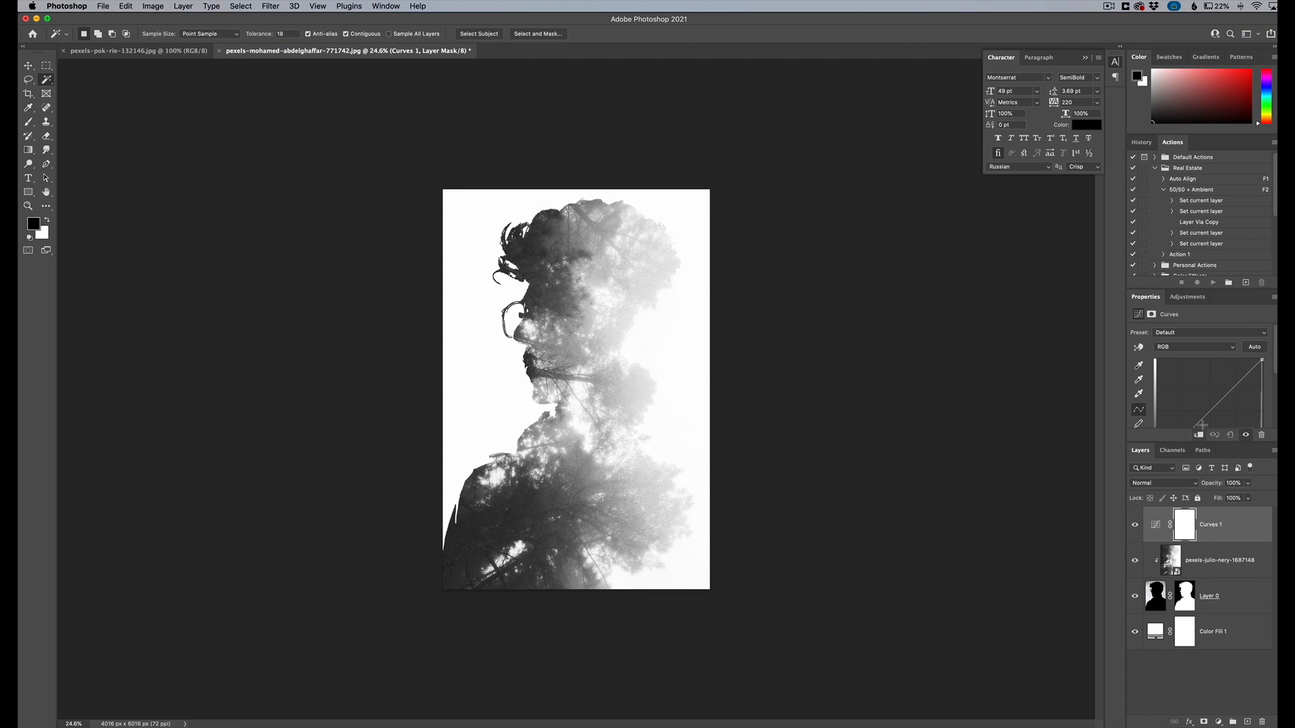